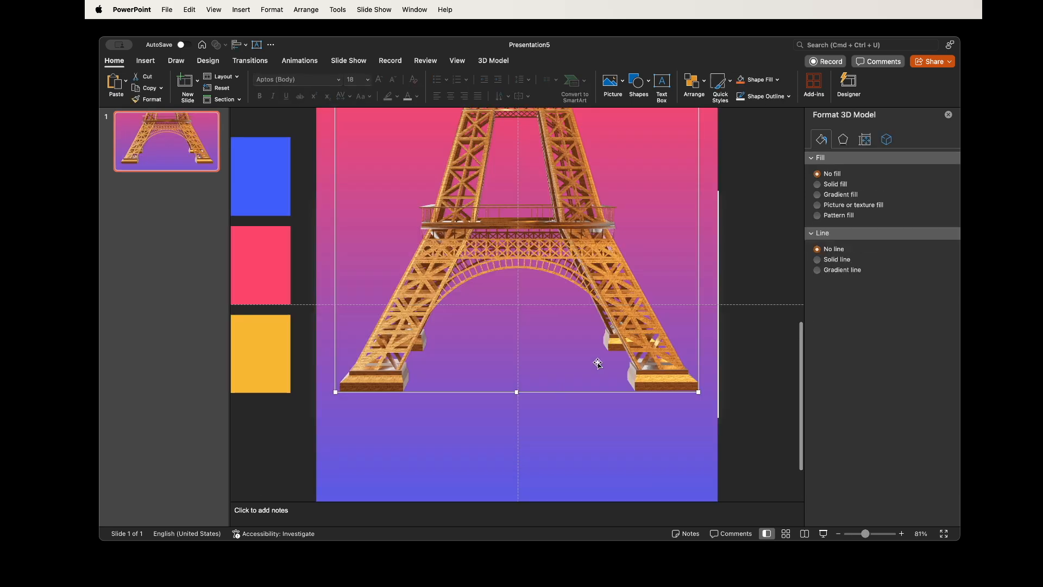
Build four Morph slides of the 3D tower from different views and start the BUILT heading on slide 1.
{"action": "left_click", "coordinate": [186, 85]}
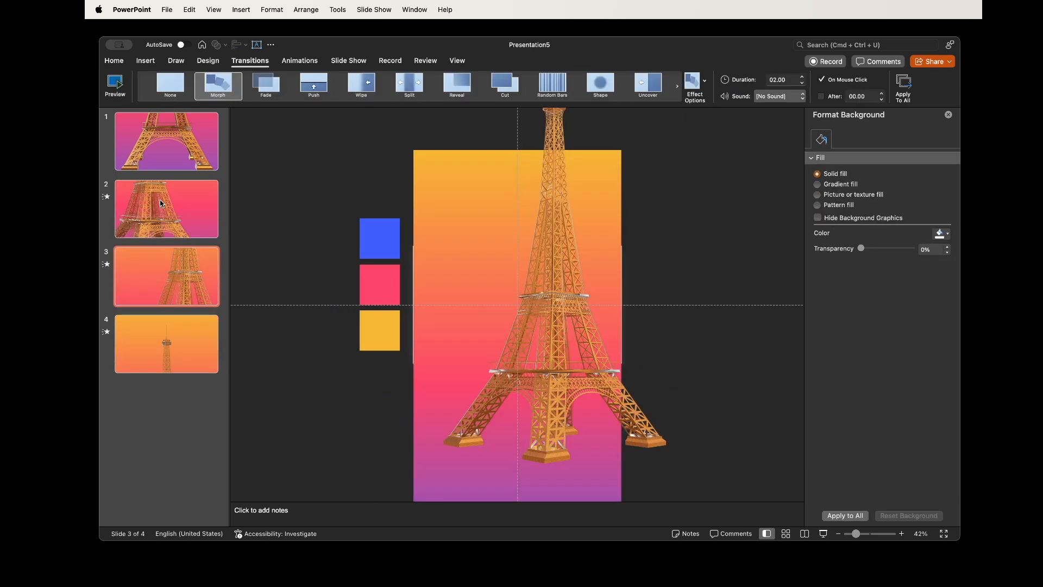
{"action": "left_click", "coordinate": [200, 22]}
{"action": "type", "text": "BUILT"}
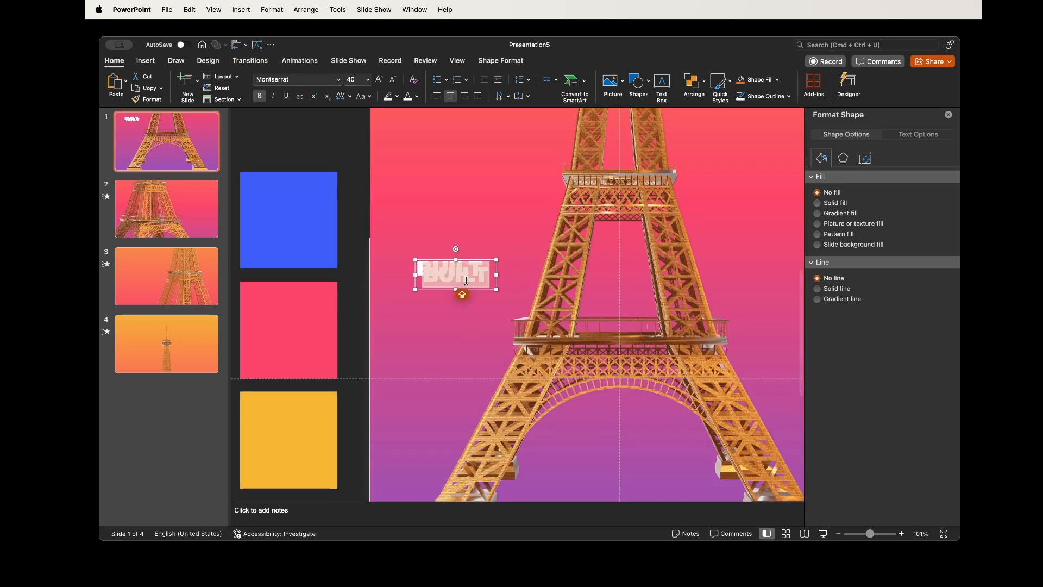
Add body text, a white dashed connector line, and group them into the BUILT callout for reuse.
{"action": "type", "text": "ipsum some other text"}
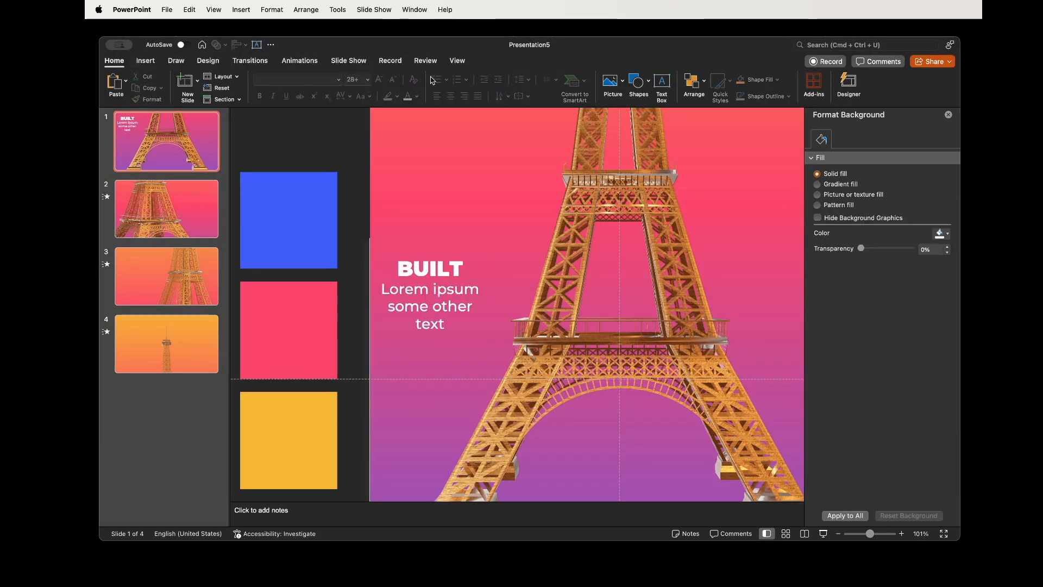
{"action": "left_click", "coordinate": [144, 61]}
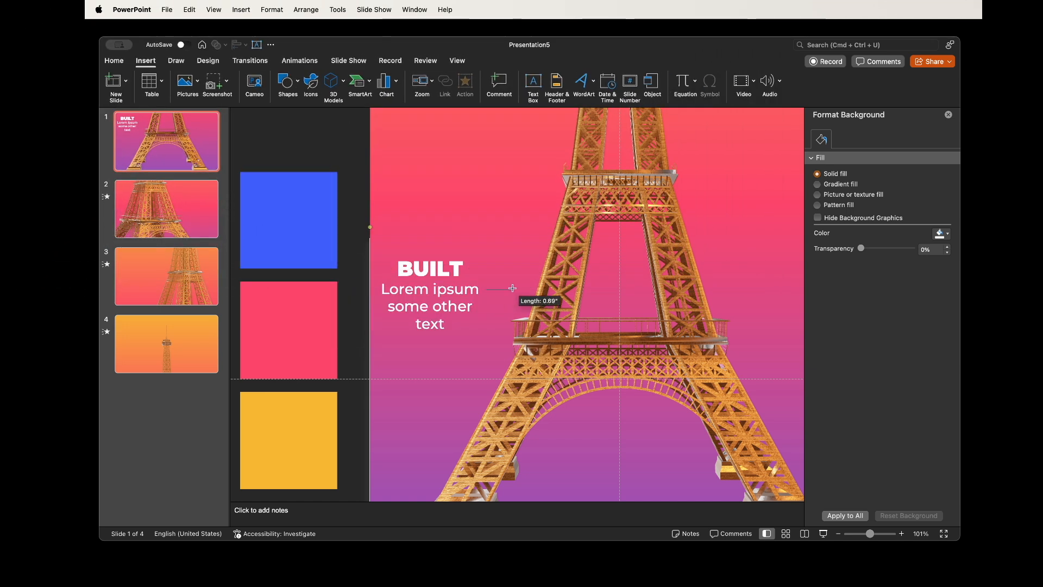
{"action": "left_click", "coordinate": [887, 306]}
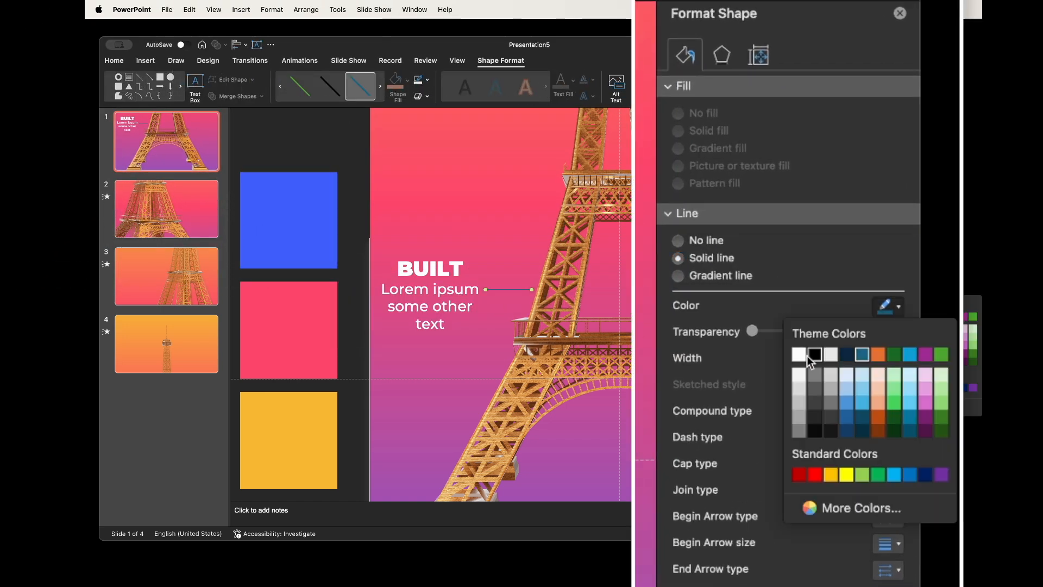
{"action": "left_click", "coordinate": [813, 354]}
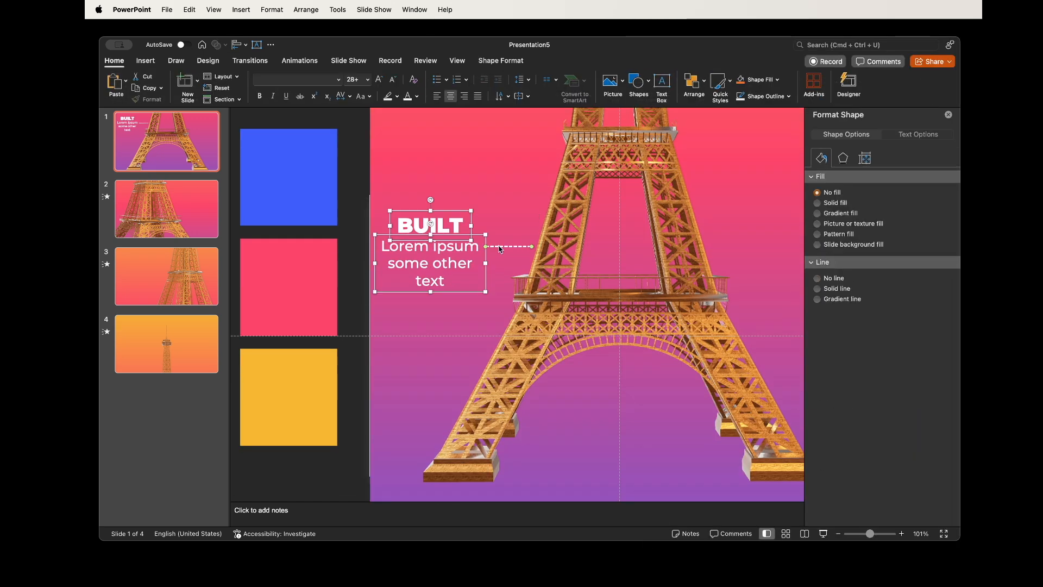
{"action": "right_click", "coordinate": [512, 247]}
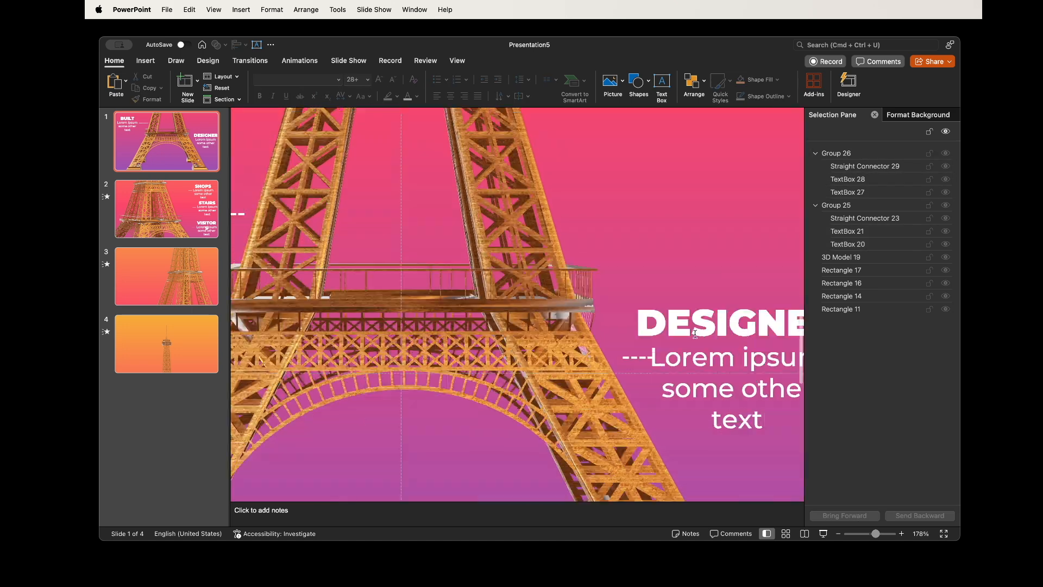
Place the FOOD callout on slide 3 and LIGHTS and HEIGHT callouts on slide 4.
{"action": "left_click", "coordinate": [166, 207]}
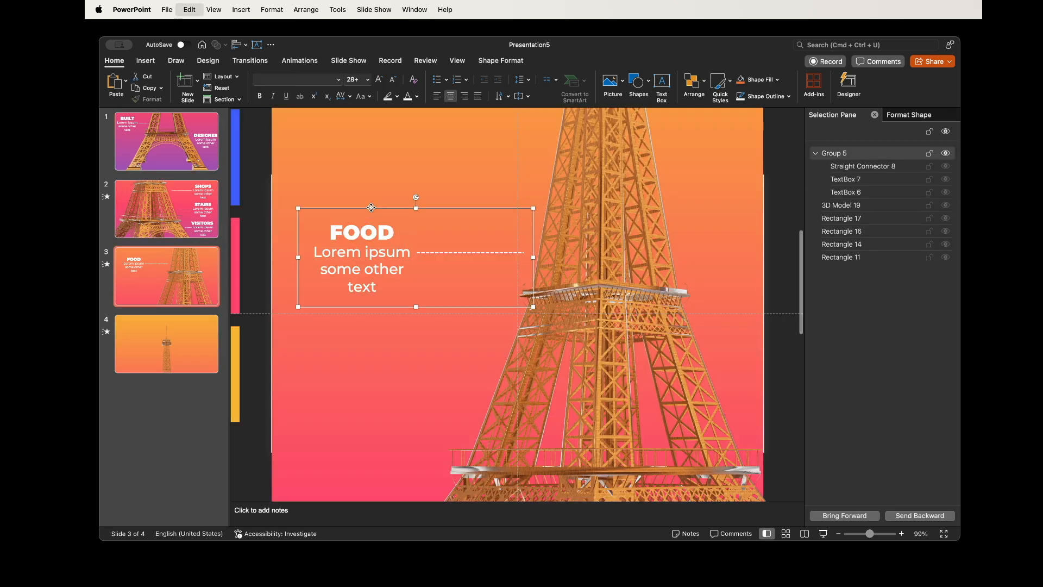
{"action": "left_click", "coordinate": [166, 343]}
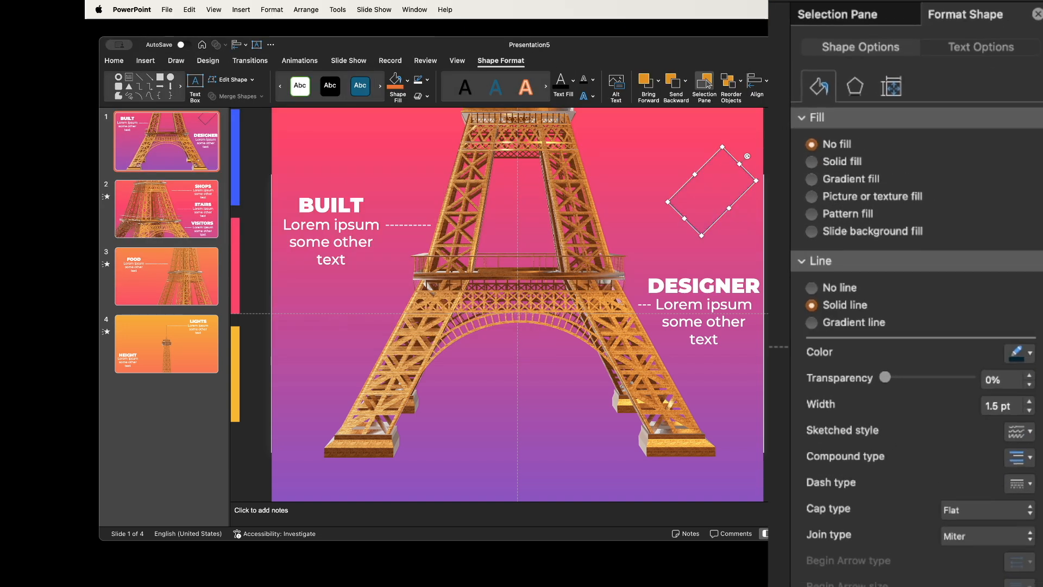
Set the diamond outlines to 5 pt white and copy clusters onto slides 2 and 3.
{"action": "left_click", "coordinate": [1032, 402]}
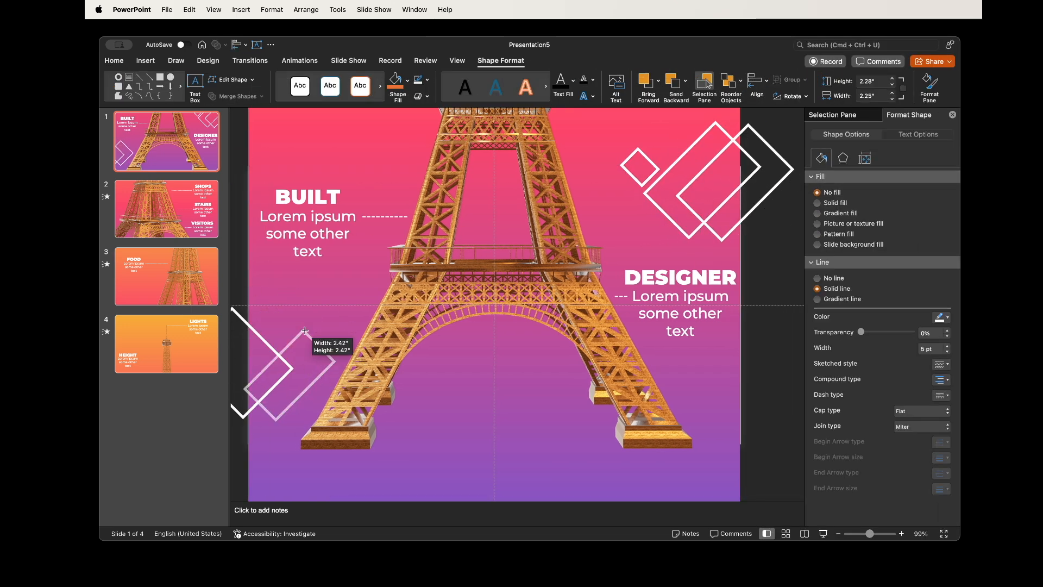
{"action": "left_click", "coordinate": [165, 208]}
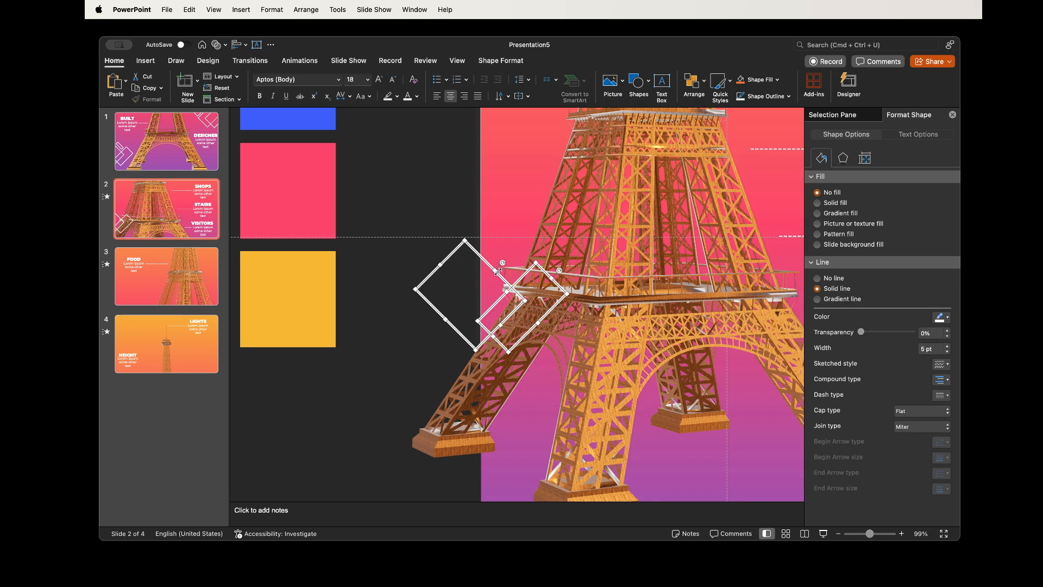
{"action": "left_click", "coordinate": [165, 276]}
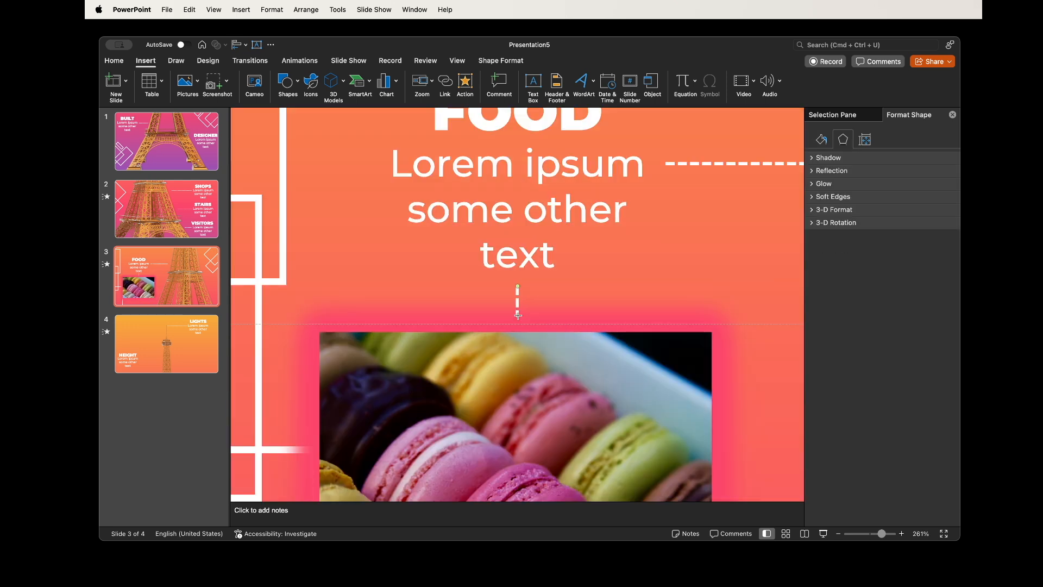
Add the glowing macaron photo under FOOD on slide 3 and tower photos beside LIGHTS and HEIGHT on slide 4.
{"action": "left_click", "coordinate": [165, 343]}
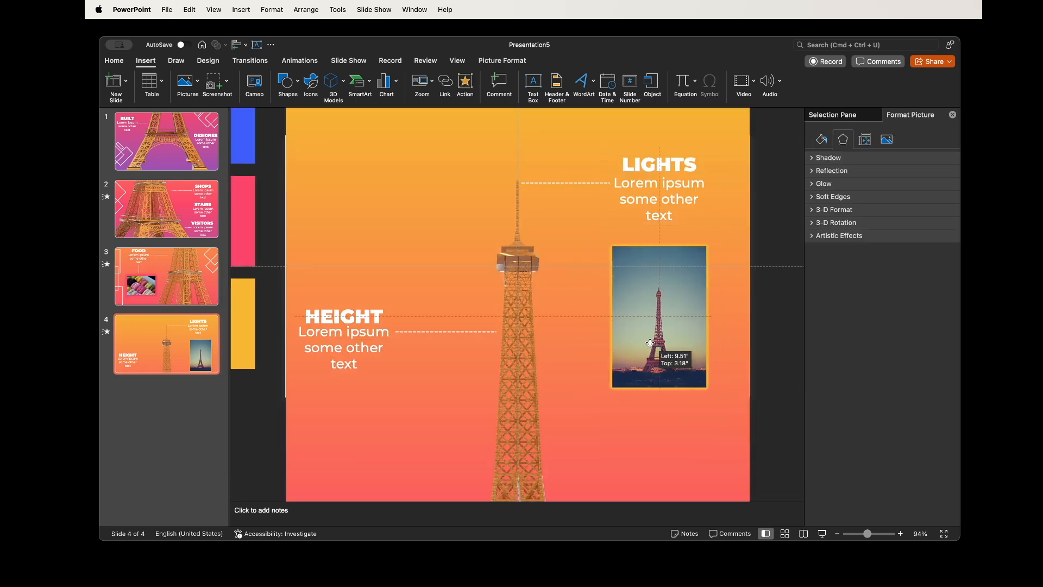
{"action": "left_click", "coordinate": [166, 142]}
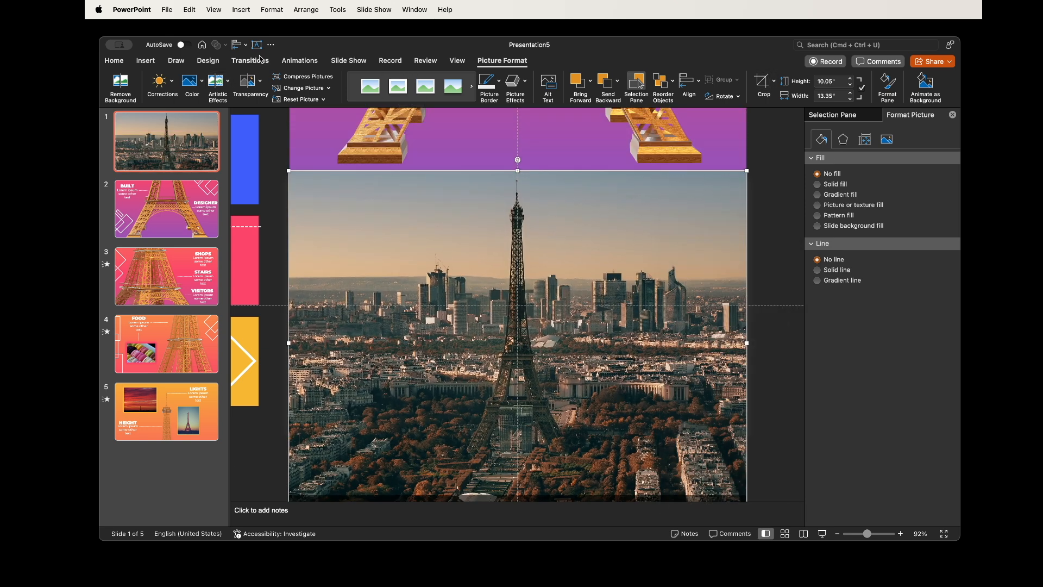
Give the EIFFEL TOWER title a Slide background fill showing the city photo, plus a soft shadow.
{"action": "left_click", "coordinate": [208, 61]}
{"action": "type", "text": "EIFFEL TOWER"}
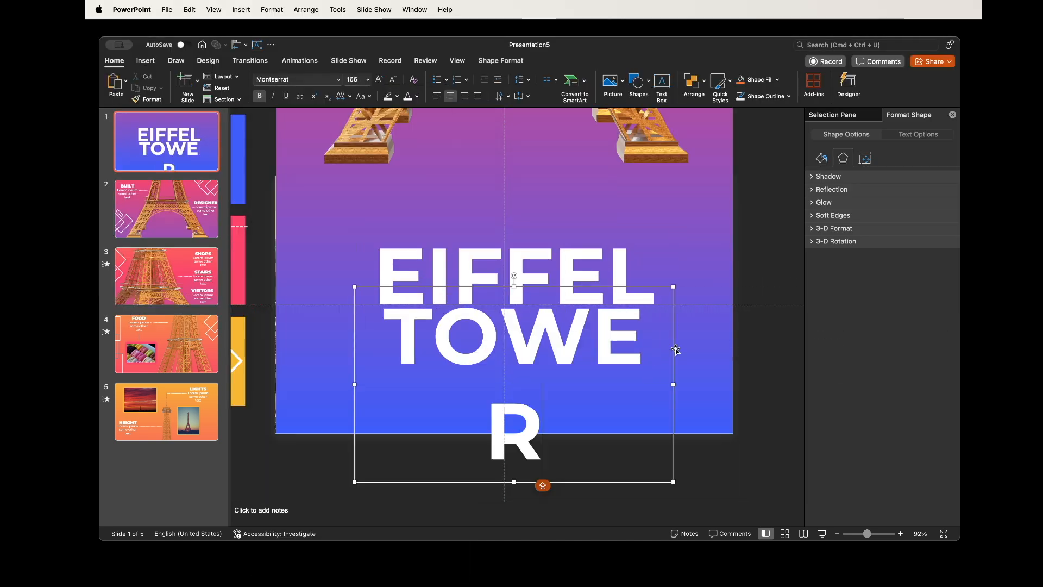
{"action": "left_click", "coordinate": [232, 96]}
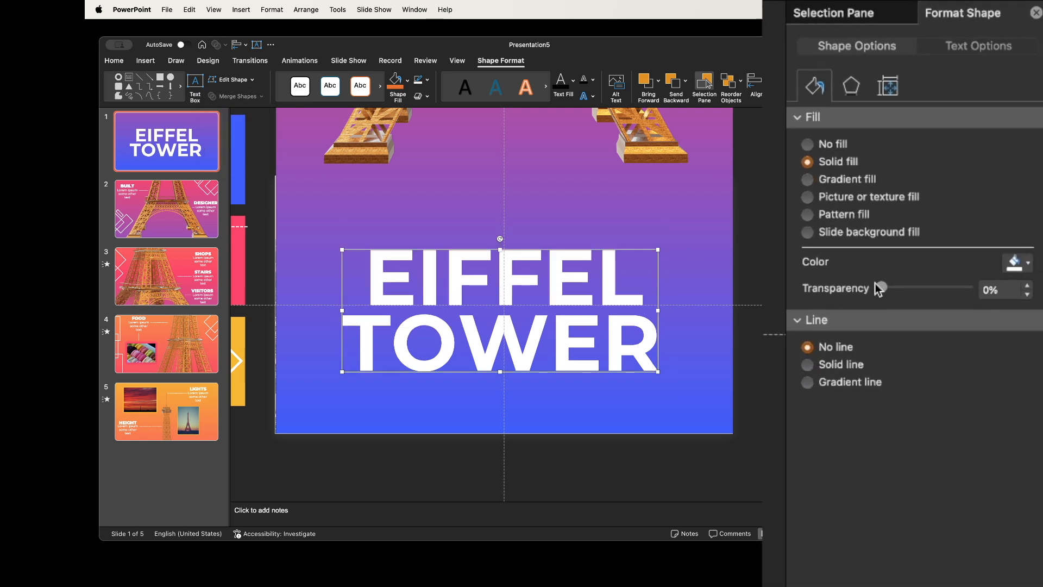
{"action": "mouse_move", "coordinate": [944, 51]}
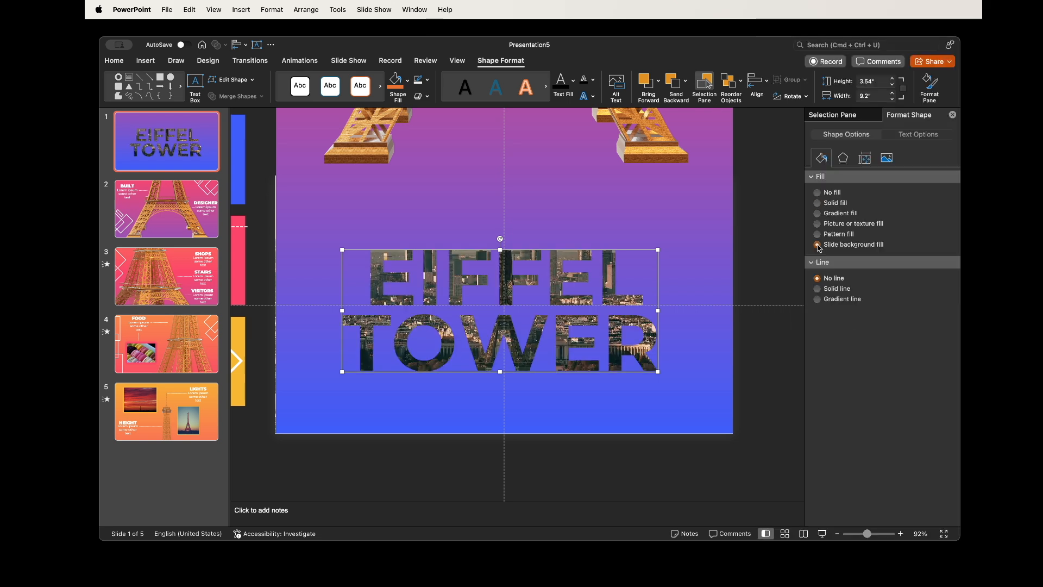
{"action": "left_click", "coordinate": [817, 245]}
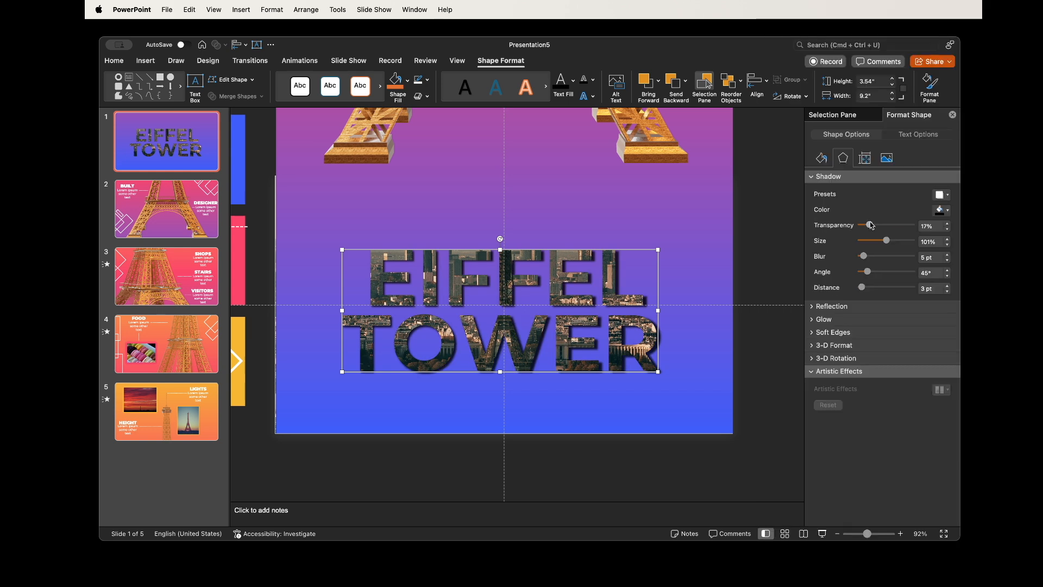
{"action": "left_click", "coordinate": [166, 209]}
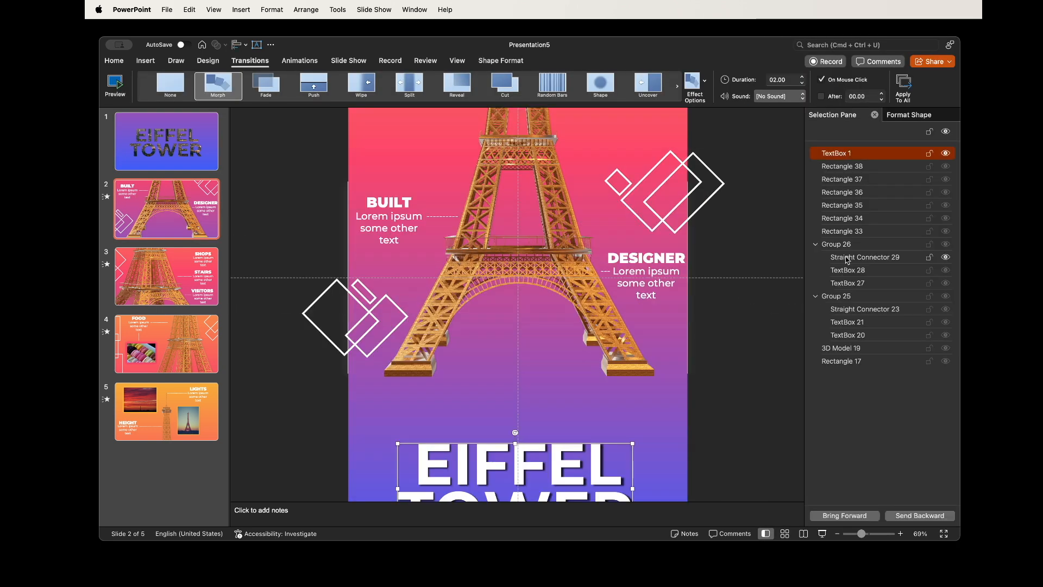
Park off-canvas copies of the EIFFEL TOWER title on slides 2–5 and duplicate the last slide as slide 6.
{"action": "left_click", "coordinate": [166, 275]}
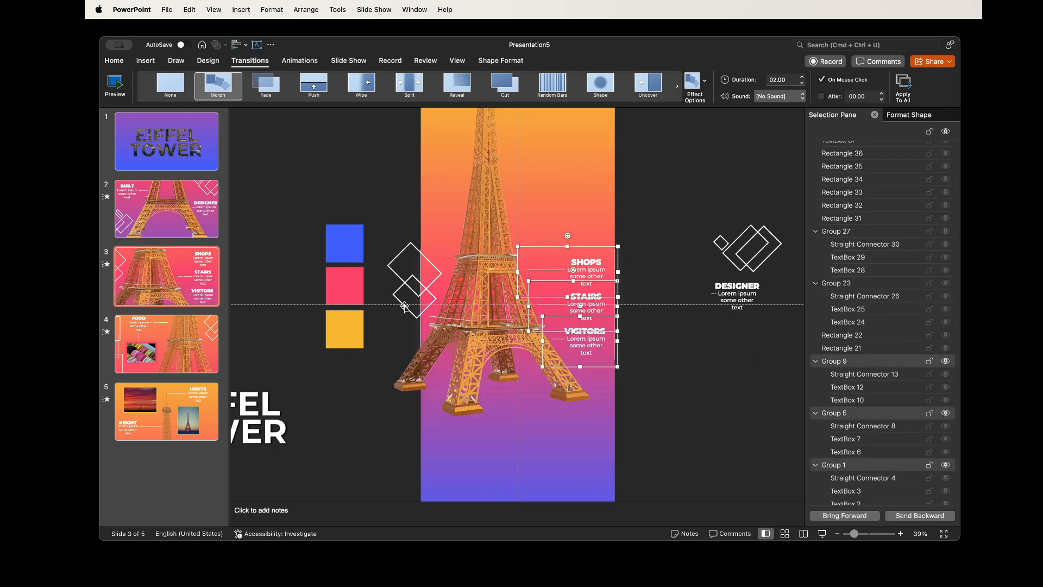
{"action": "left_click", "coordinate": [166, 344]}
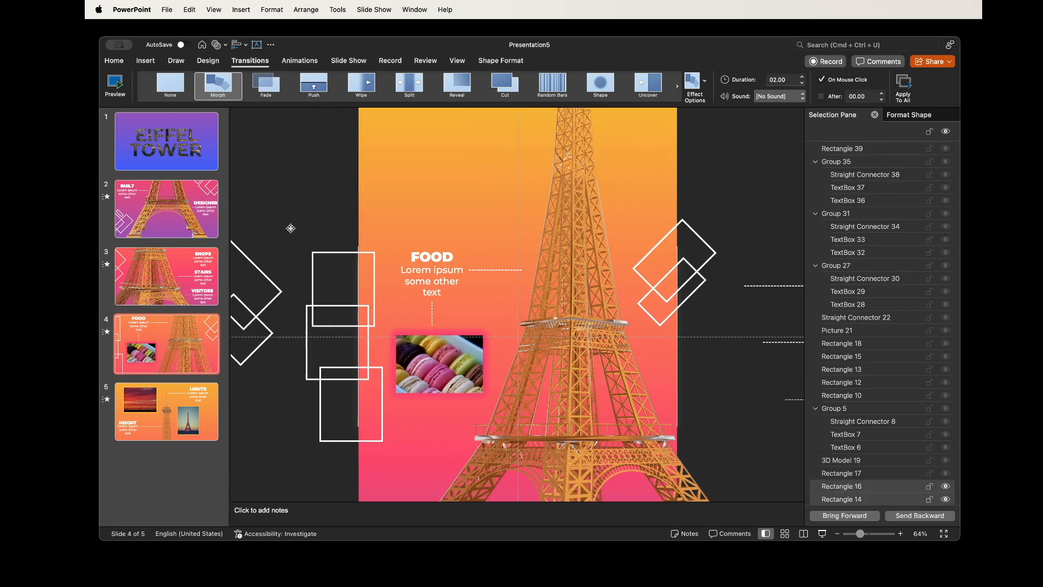
{"action": "left_click", "coordinate": [166, 275]}
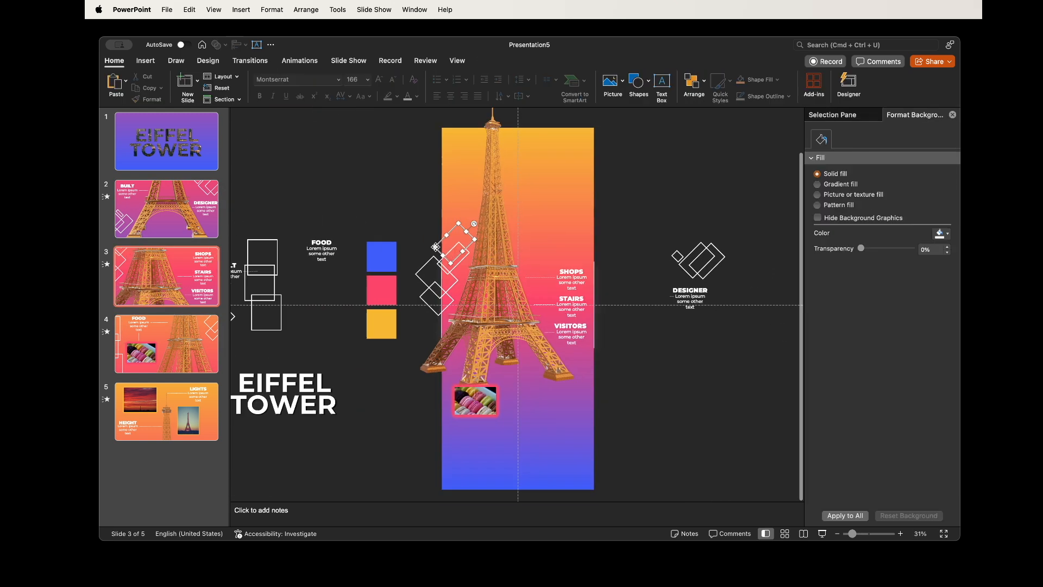
{"action": "left_click", "coordinate": [165, 343]}
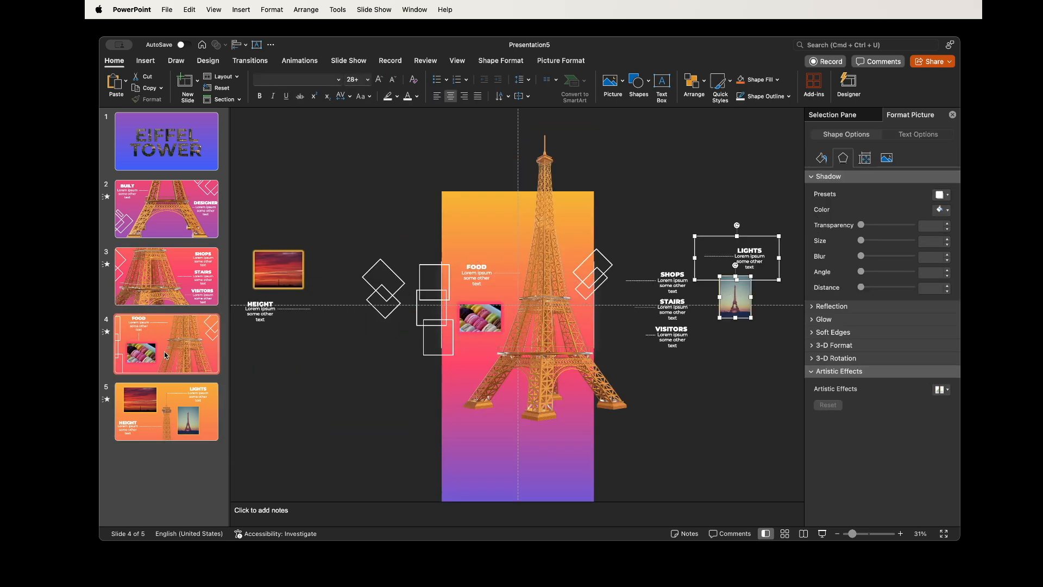
{"action": "left_click", "coordinate": [166, 410]}
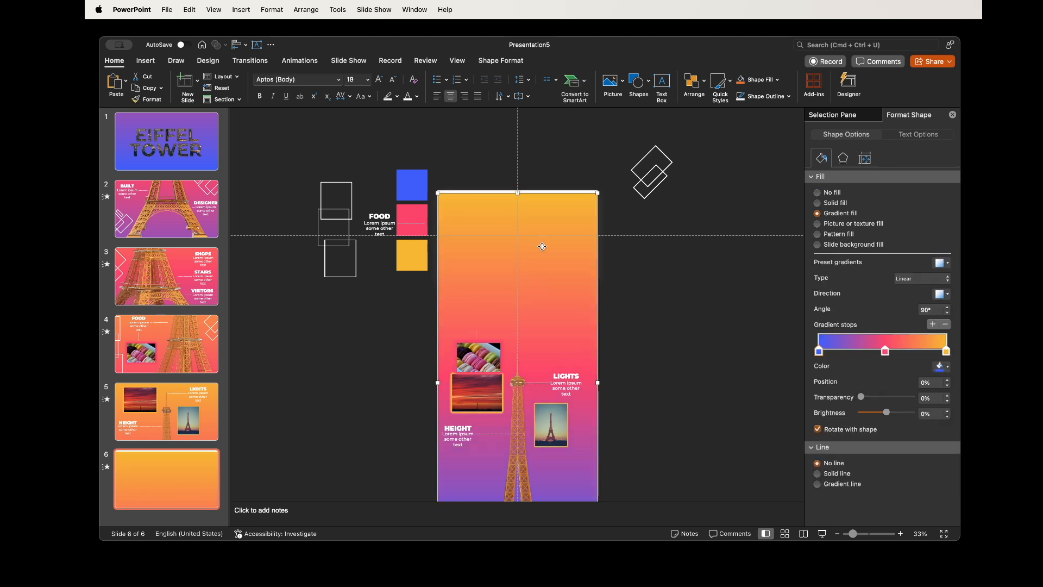
Insert the city photo on slide 6, paste the EIFFEL TOWER title over the gradient, and move the photo off-canvas.
{"action": "left_click", "coordinate": [207, 61]}
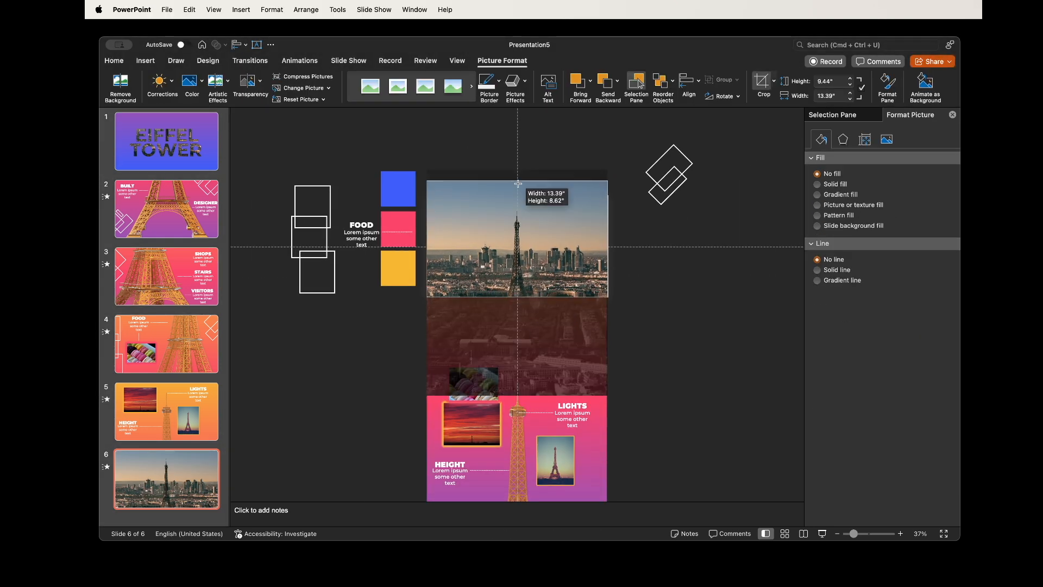
{"action": "left_click", "coordinate": [207, 61]}
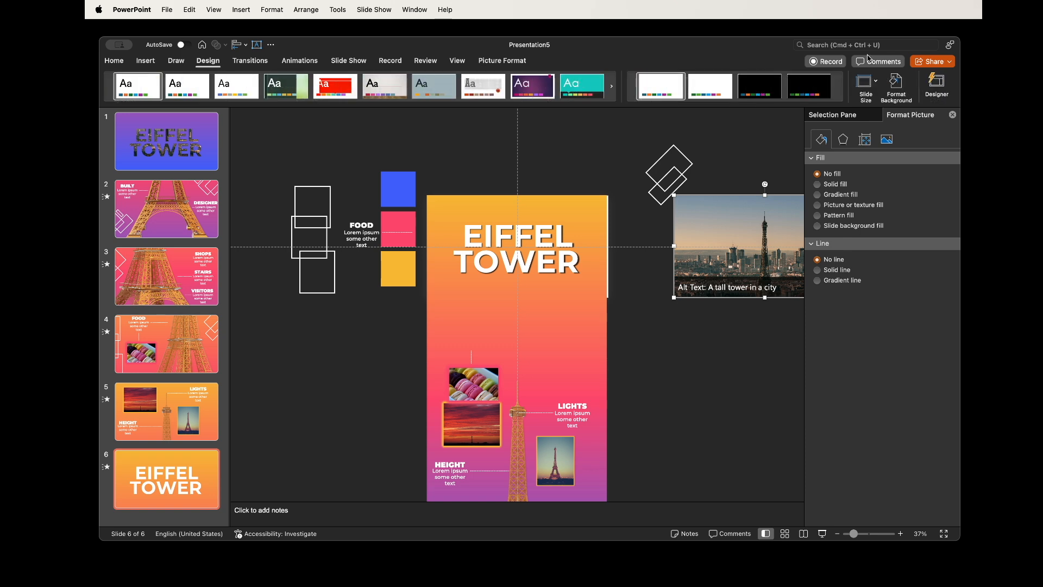